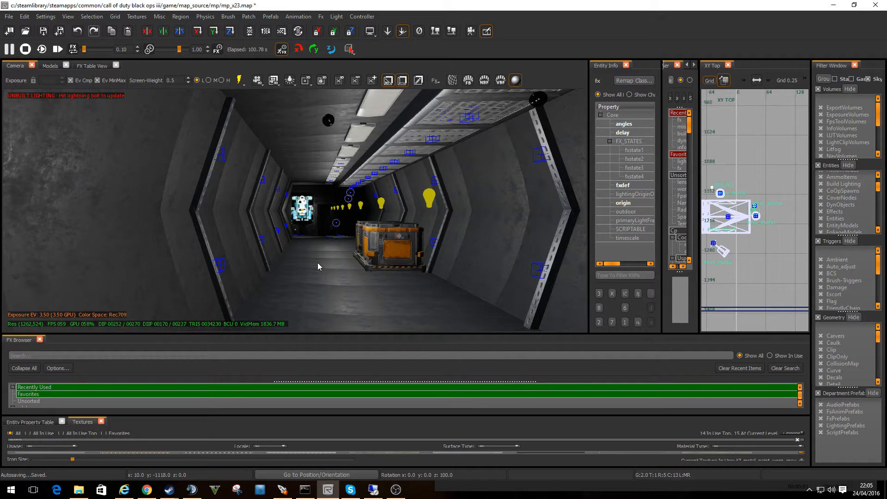
pyautogui.moveTo(305, 256)
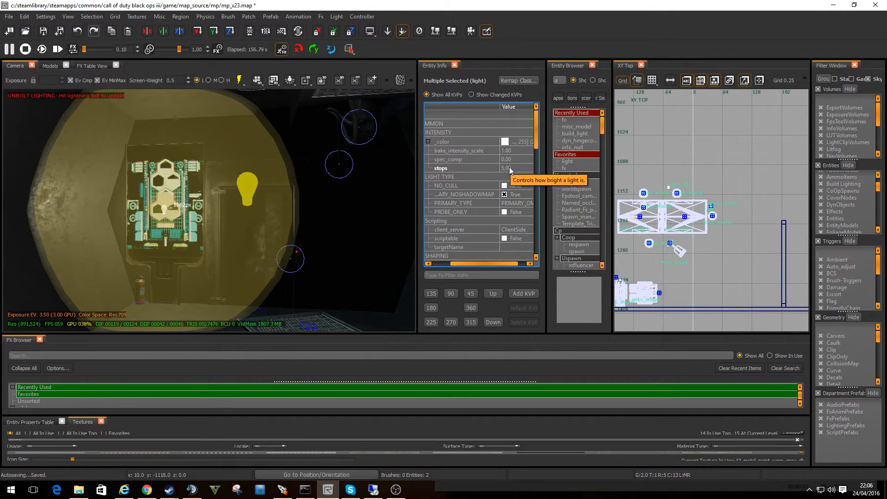
# Set the shared intensity stops value of both selected omni lights to 25.00
pyautogui.click(458, 168)
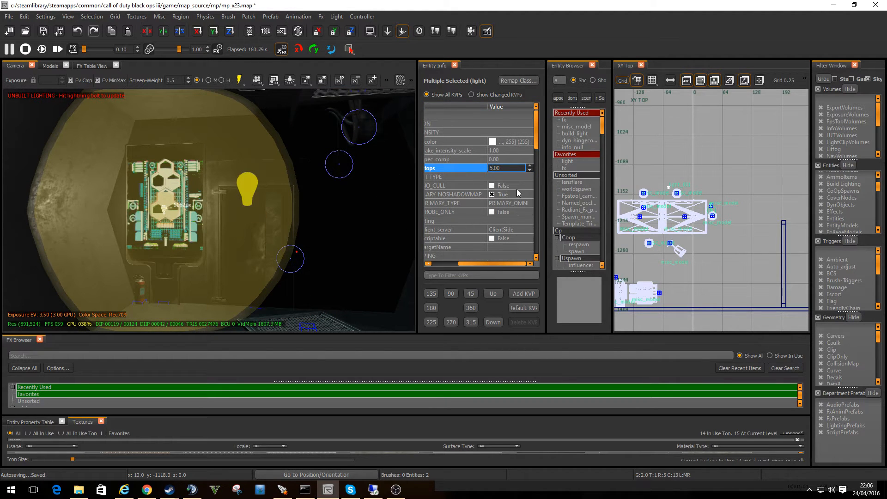
pyautogui.write('1.00')
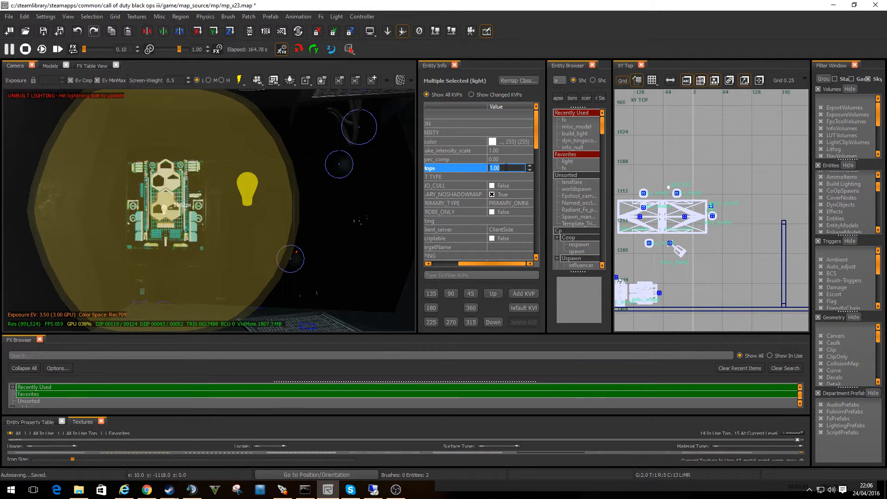
pyautogui.write('25.00')
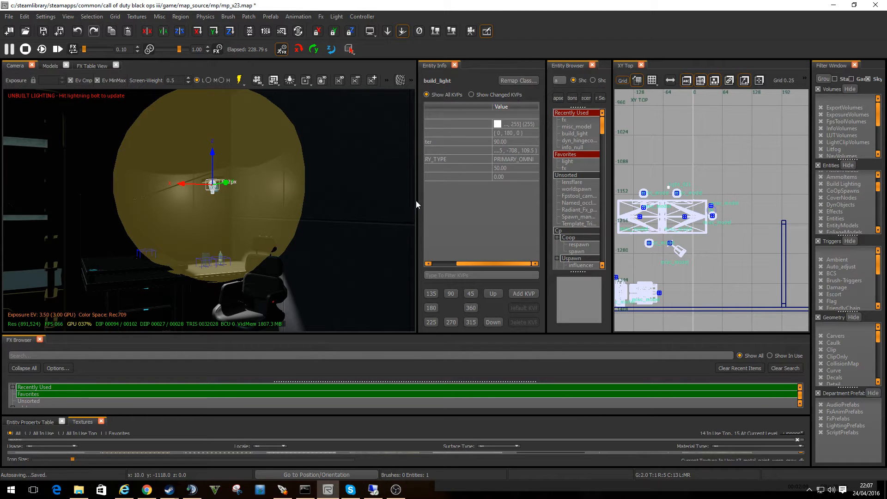
pyautogui.moveTo(224, 198)
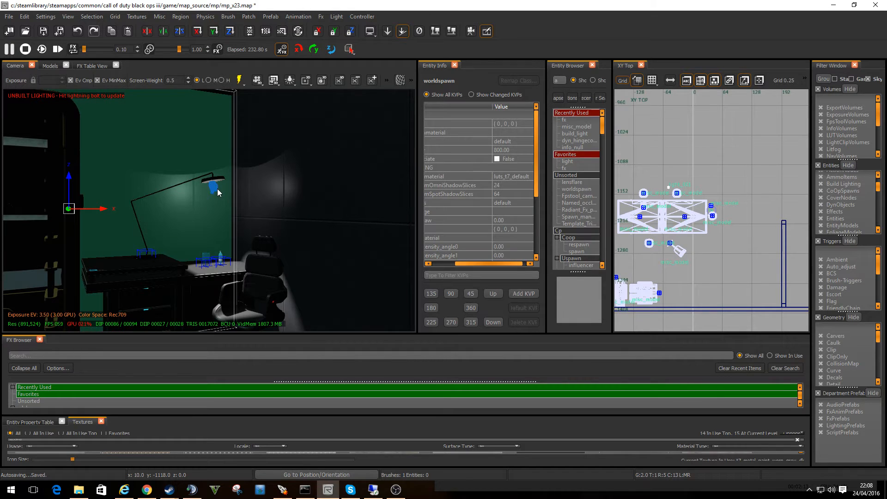
pyautogui.click(212, 184)
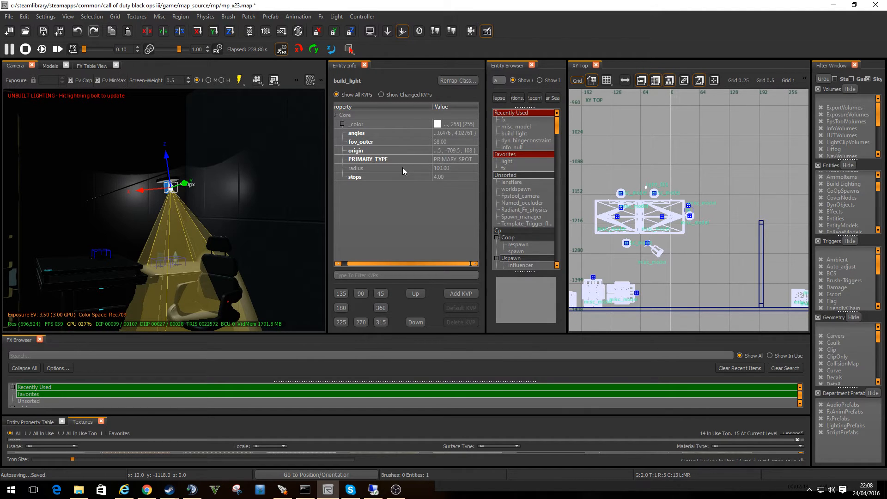
pyautogui.moveTo(467, 159)
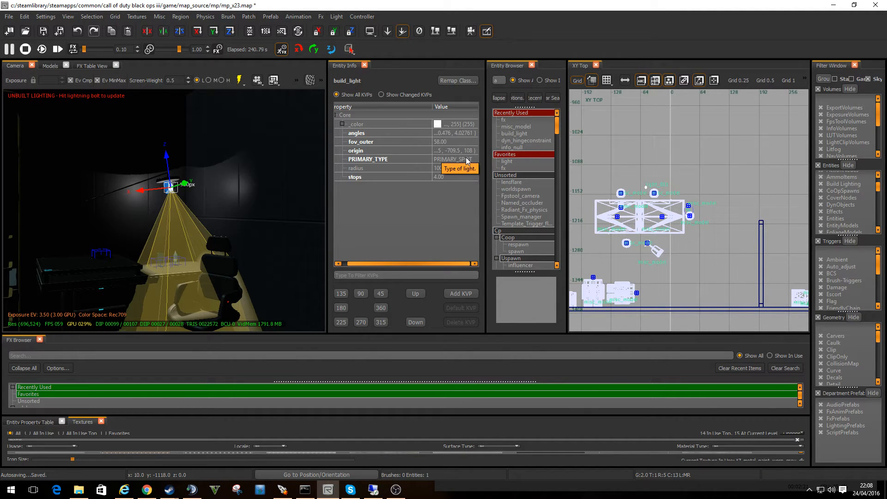
pyautogui.click(367, 158)
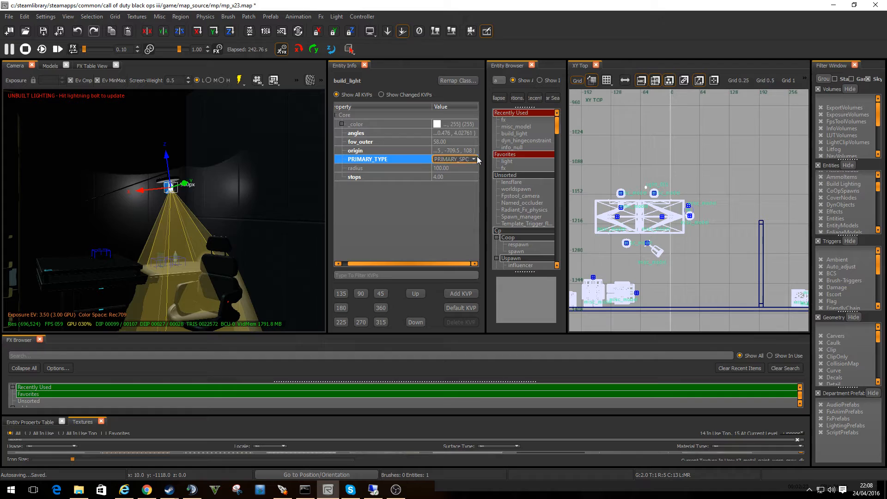
pyautogui.click(455, 159)
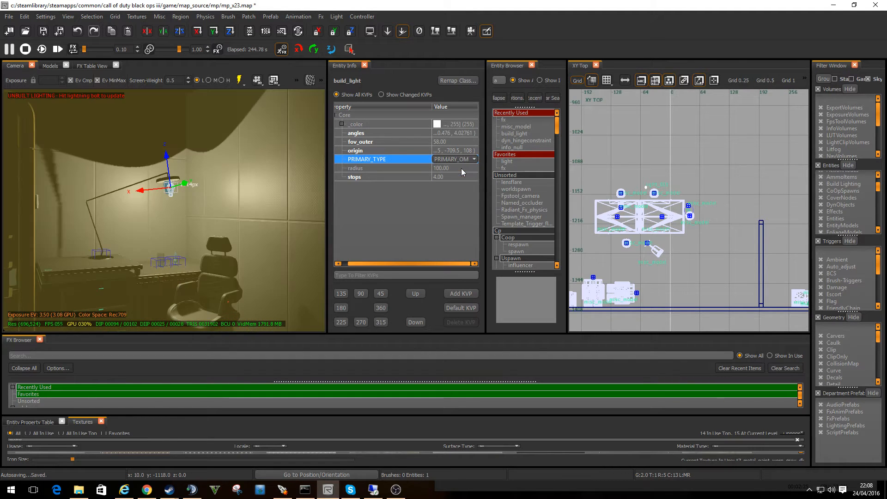
pyautogui.moveTo(455, 158)
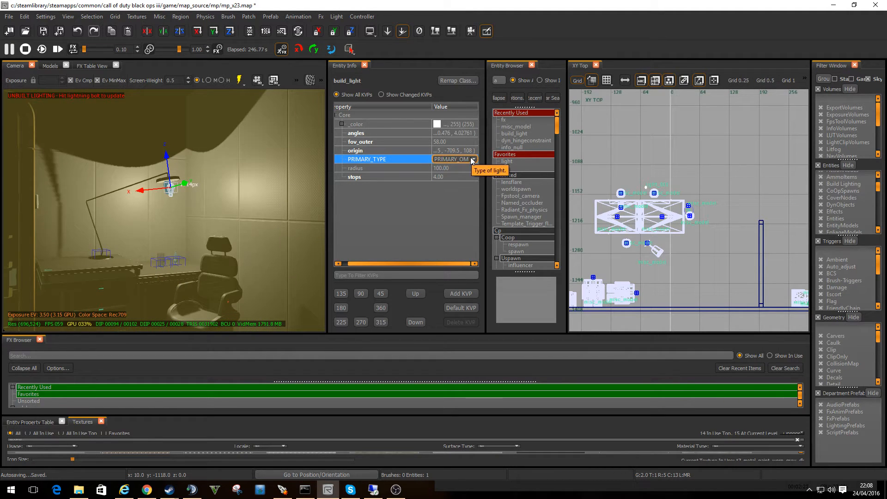
pyautogui.click(471, 159)
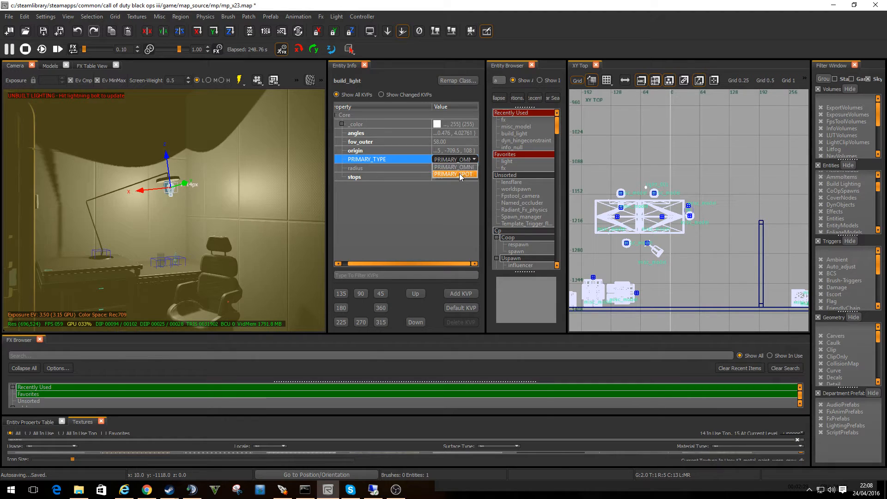
pyautogui.click(455, 174)
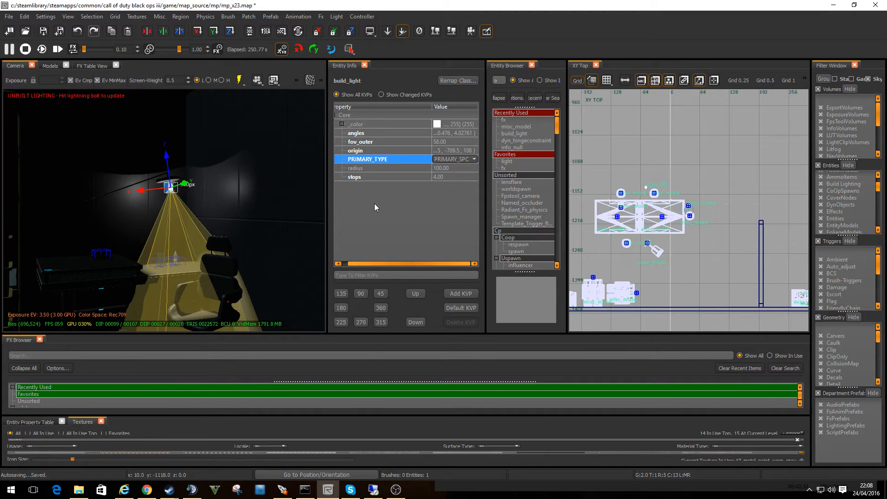
pyautogui.click(473, 159)
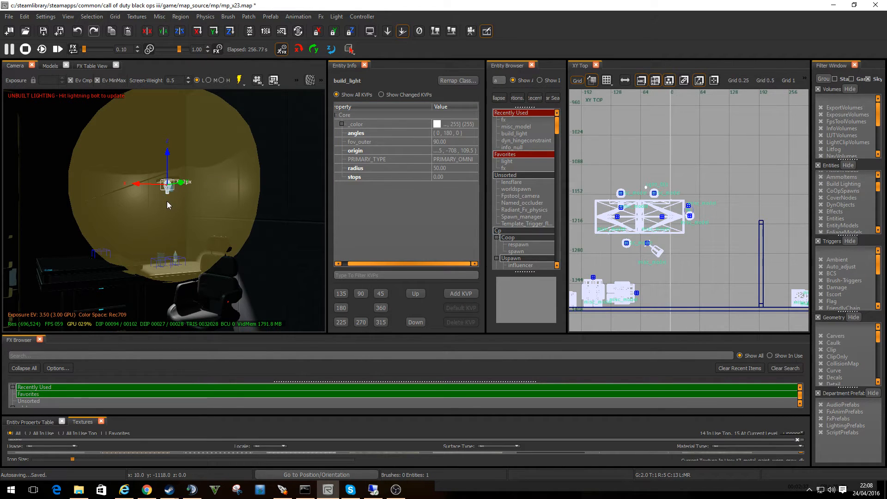
pyautogui.moveTo(266, 198)
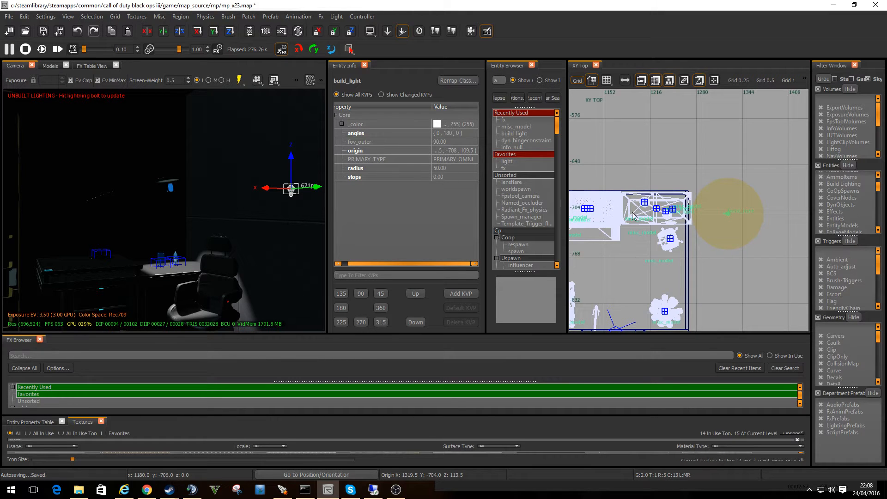
pyautogui.moveTo(717, 219)
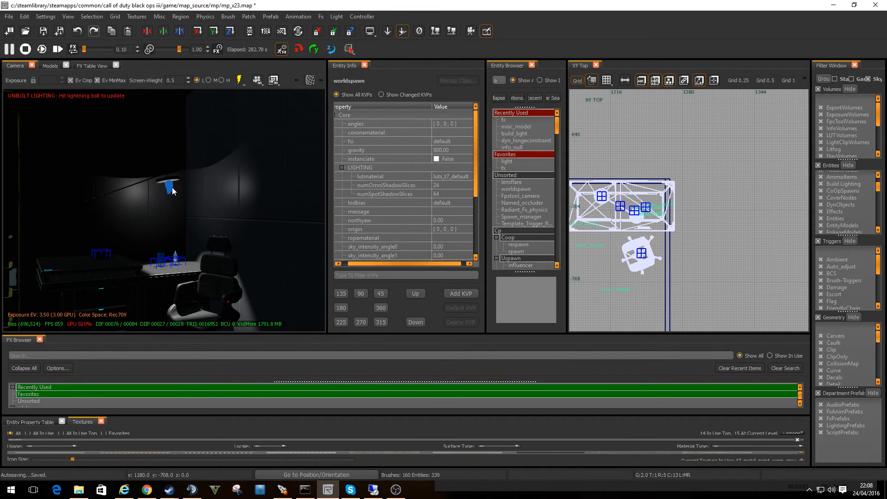
pyautogui.moveTo(206, 205)
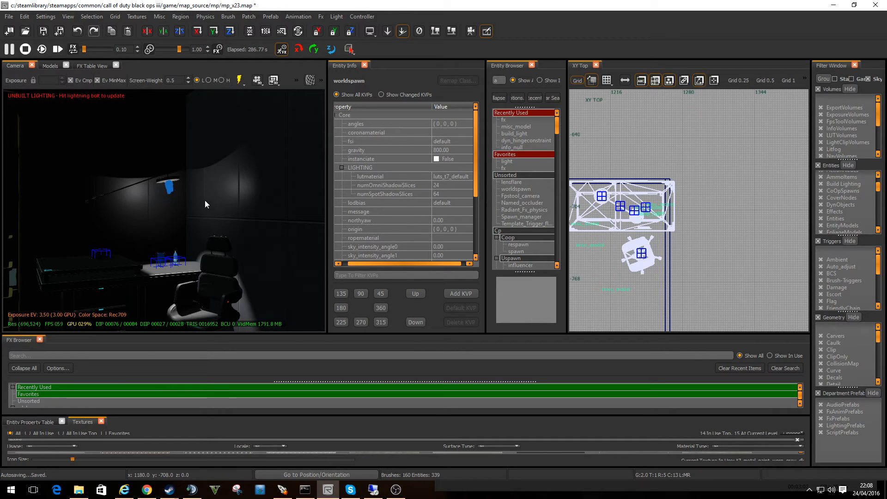
pyautogui.moveTo(205, 210)
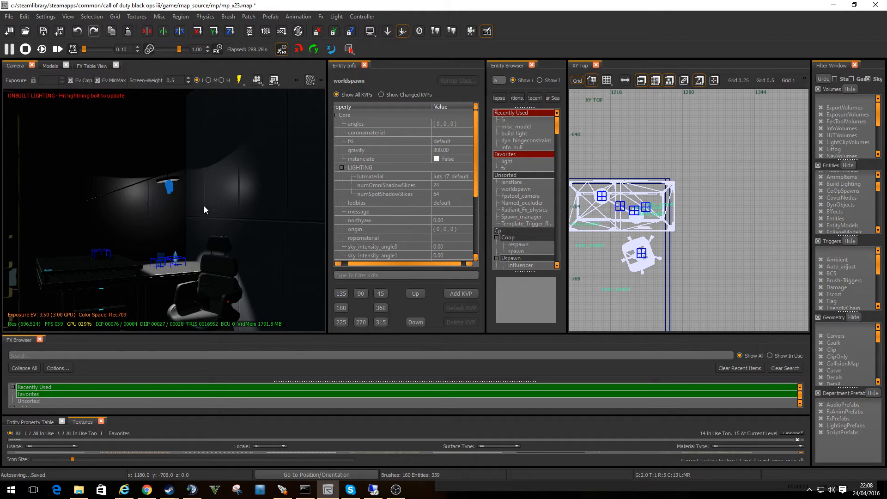